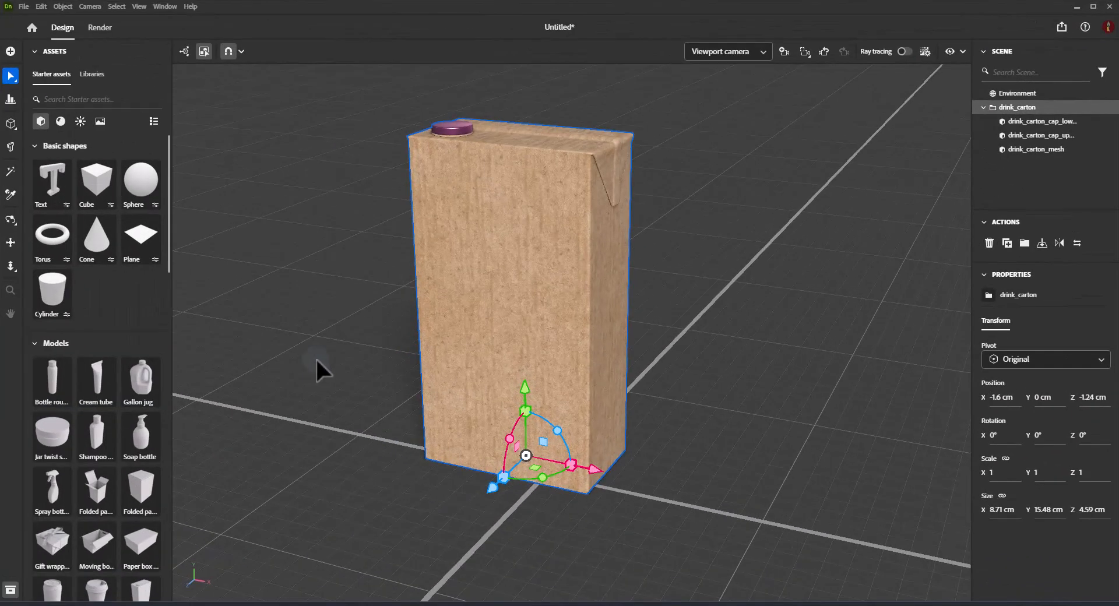
mouse_move(505, 317)
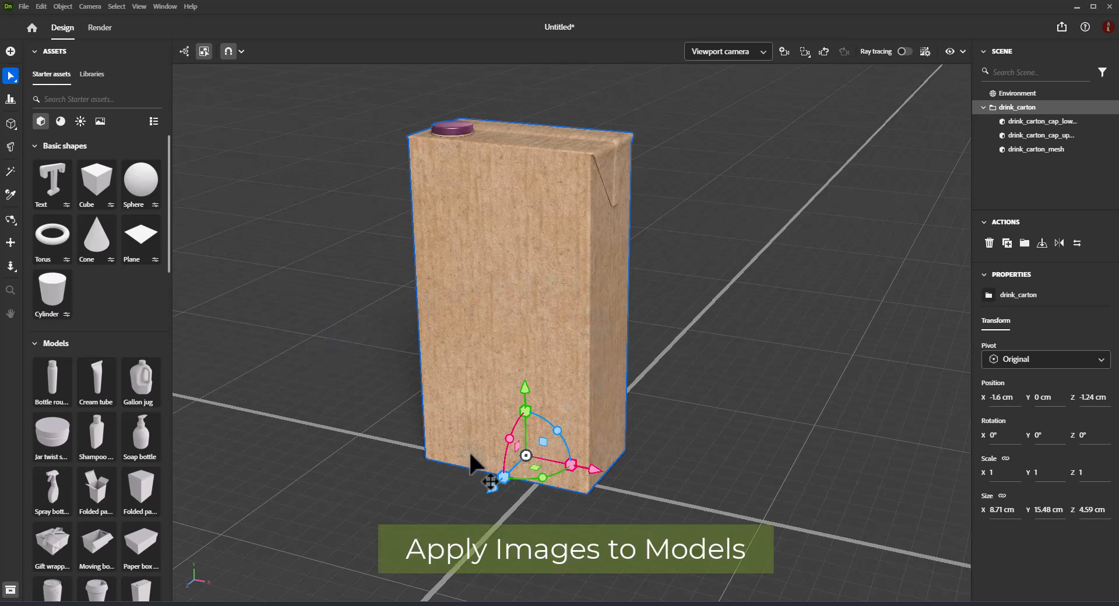
mouse_move(474, 355)
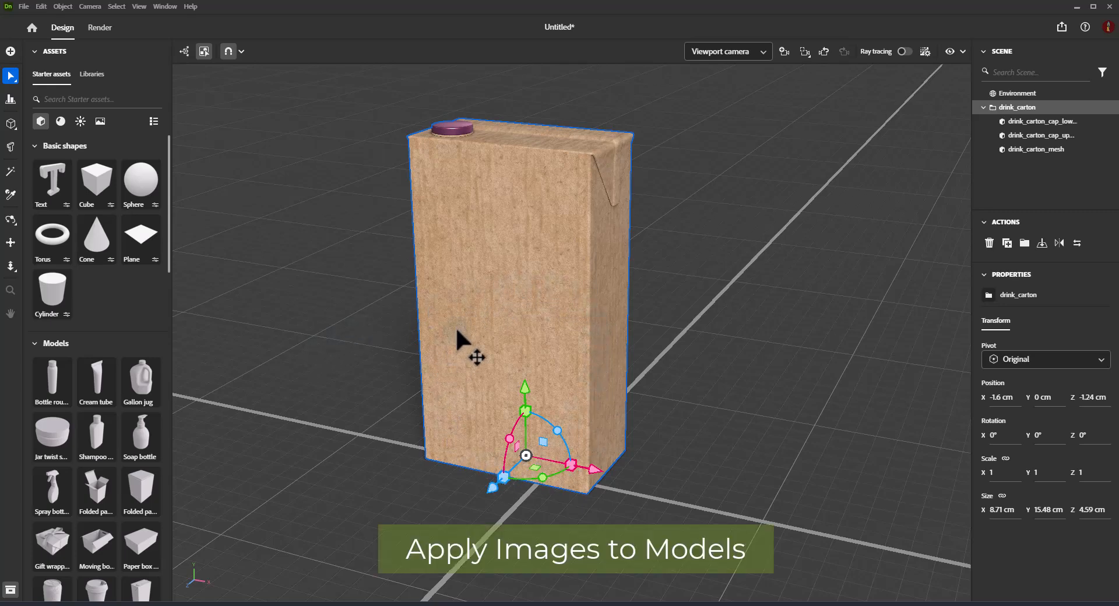
mouse_move(452, 351)
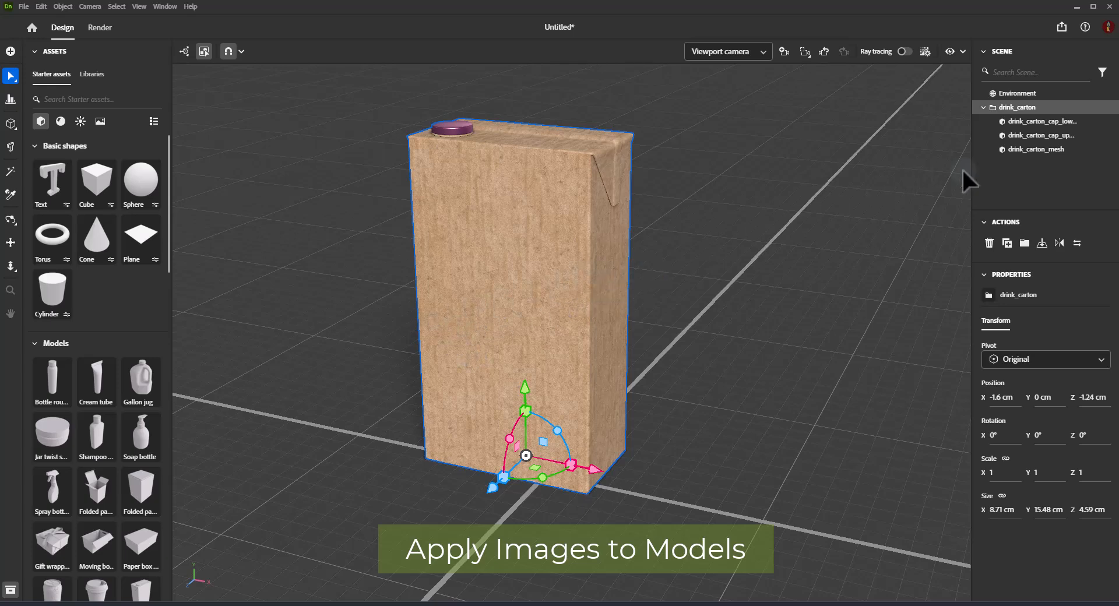
- Place the bird image from Libraries on the carton's front face as a decal
left_click(1034, 149)
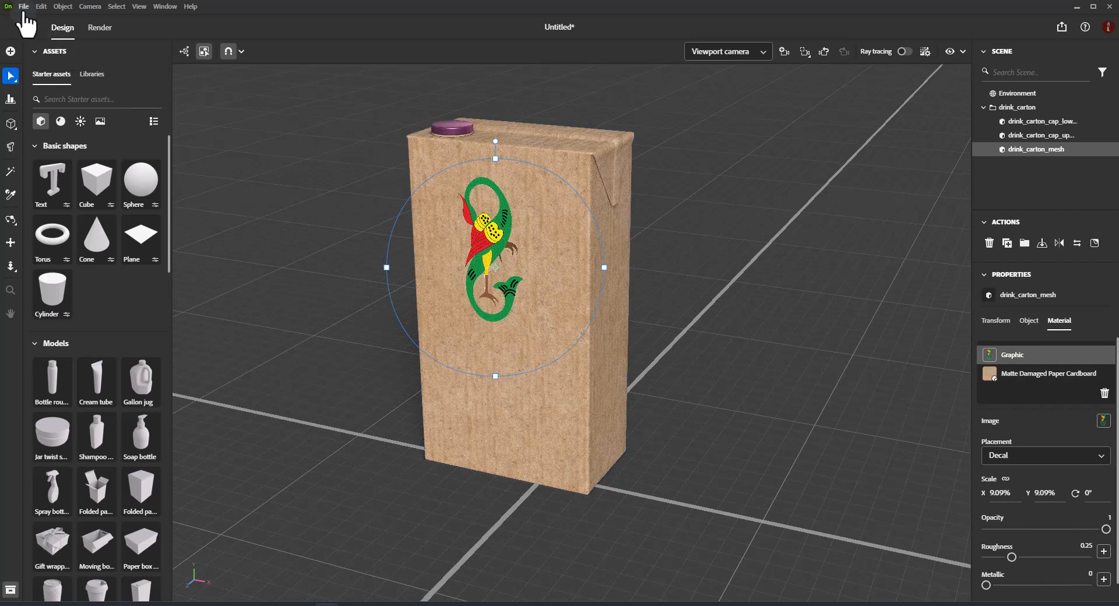
left_click(23, 7)
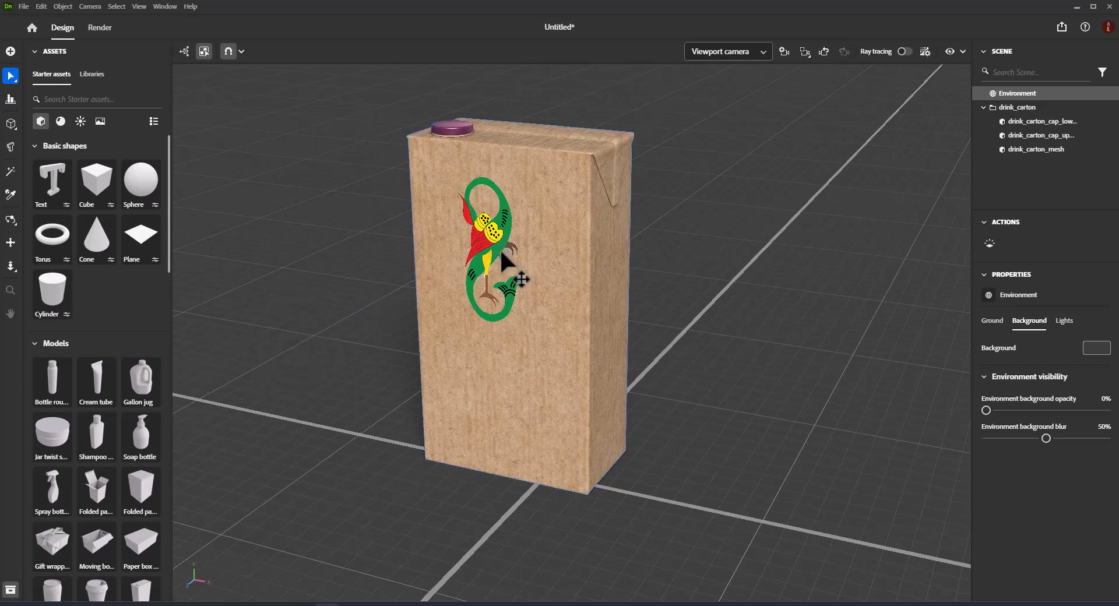
left_click(511, 257)
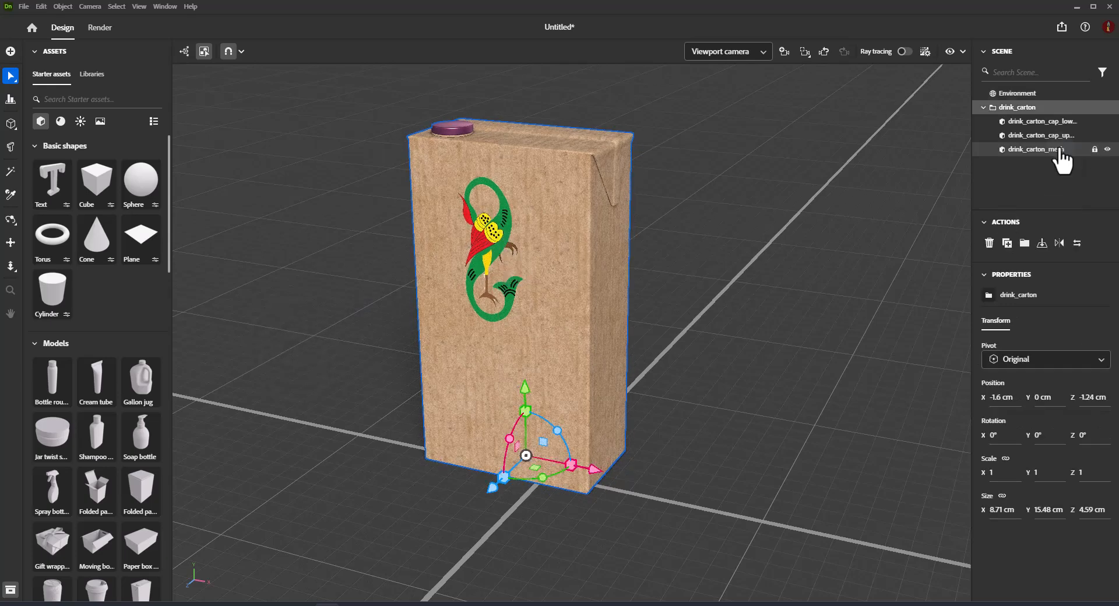
- Select the carton body mesh, open its Graphic layer, and keep placement as Decal
left_click(1034, 149)
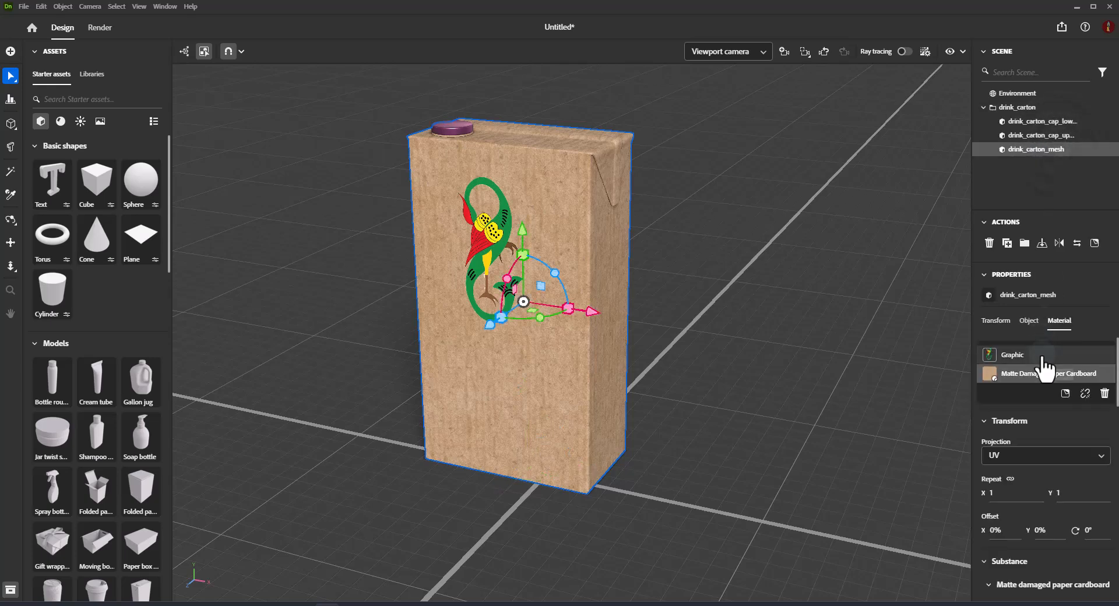
left_click(1013, 355)
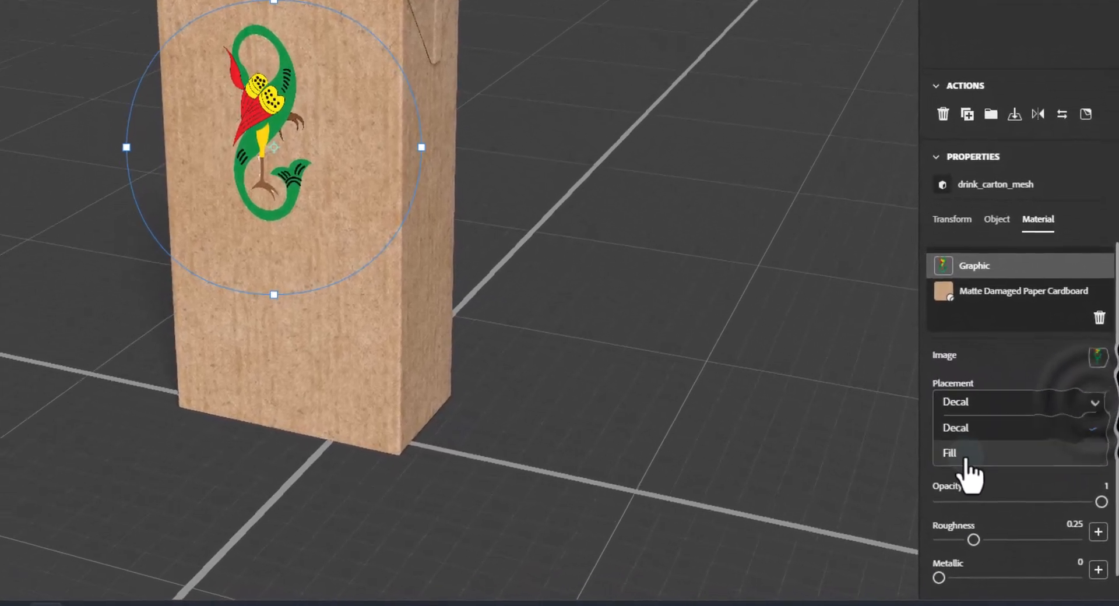
left_click(955, 428)
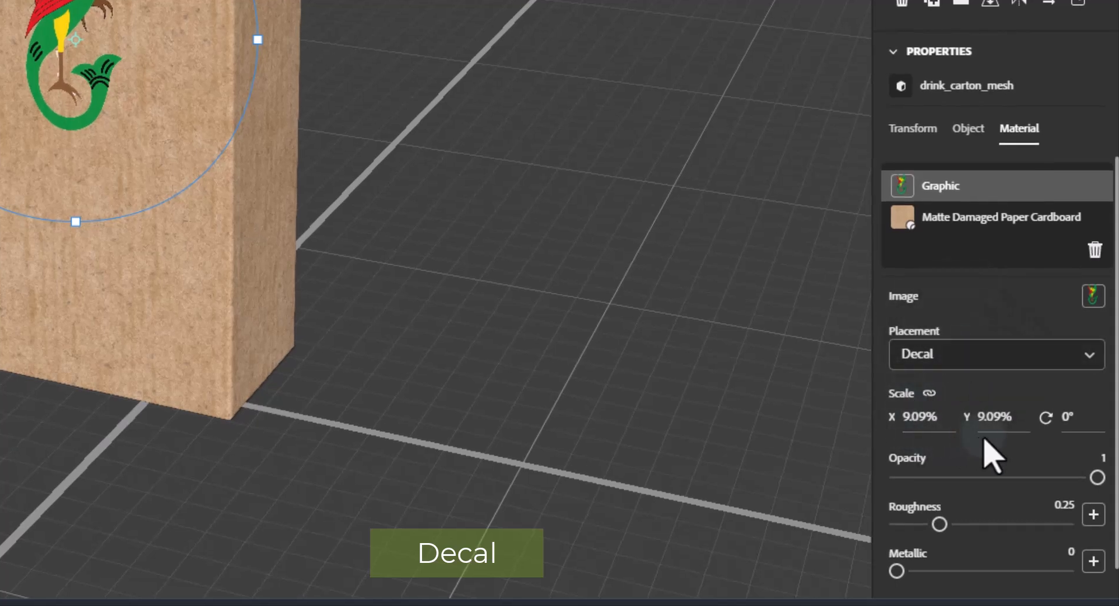
mouse_move(898, 475)
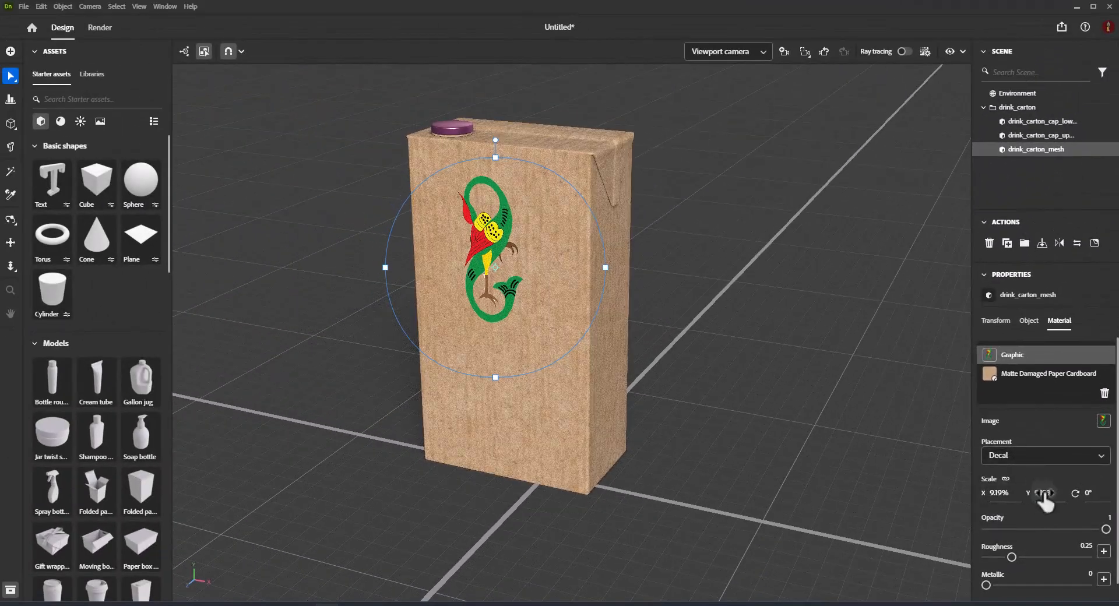
- Scale the bird decal to about 10.5%, set roughness near 0.27 and metallic to 0.25
left_click_drag(1044, 493, 1049, 493)
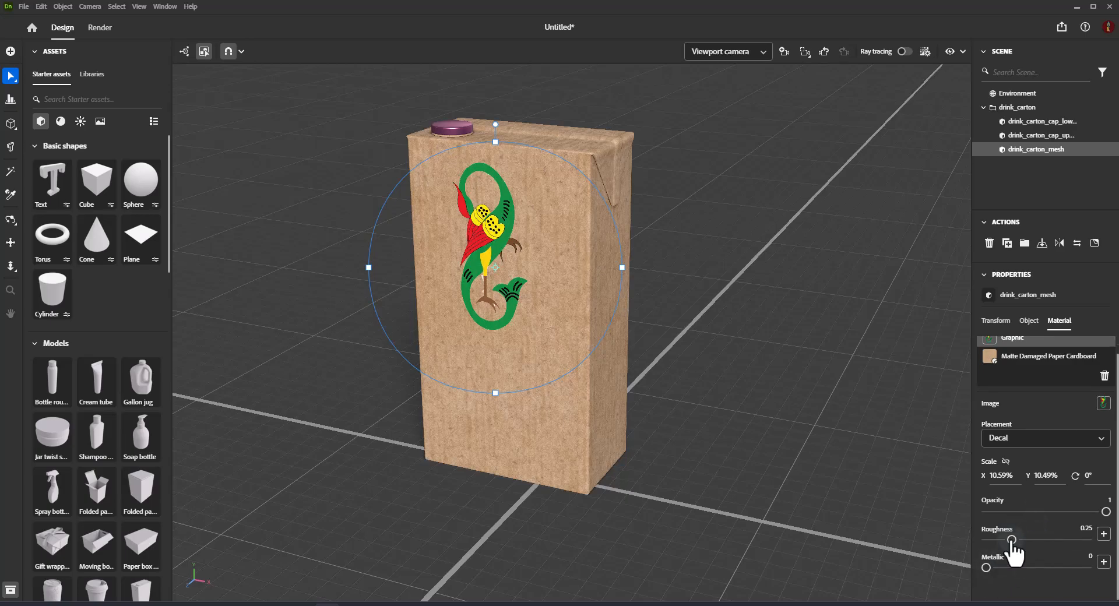
left_click_drag(1011, 540, 1077, 541)
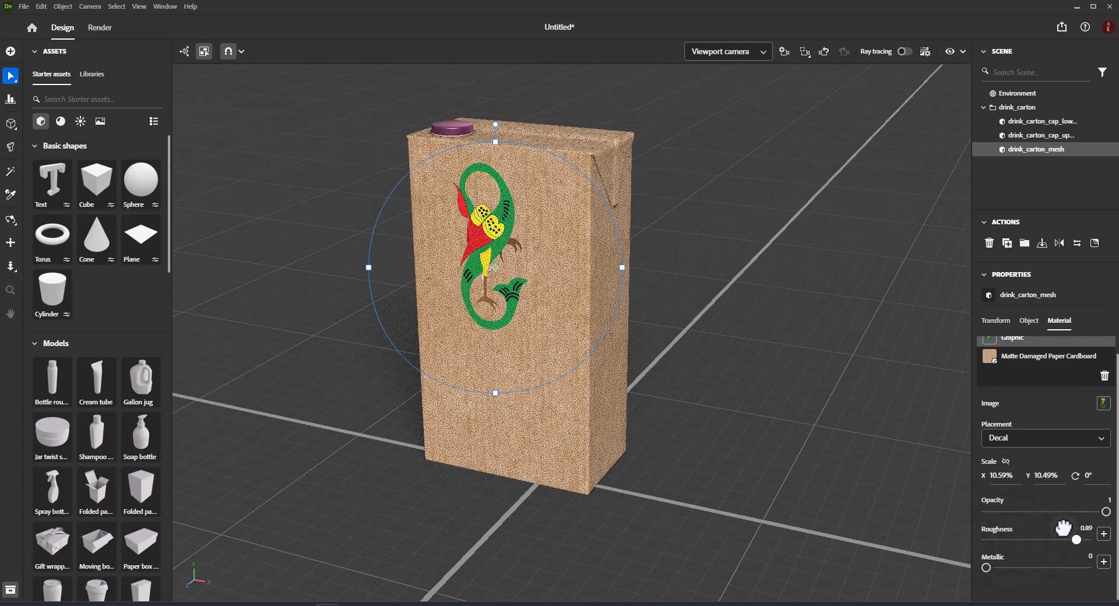
left_click_drag(1078, 539, 1012, 539)
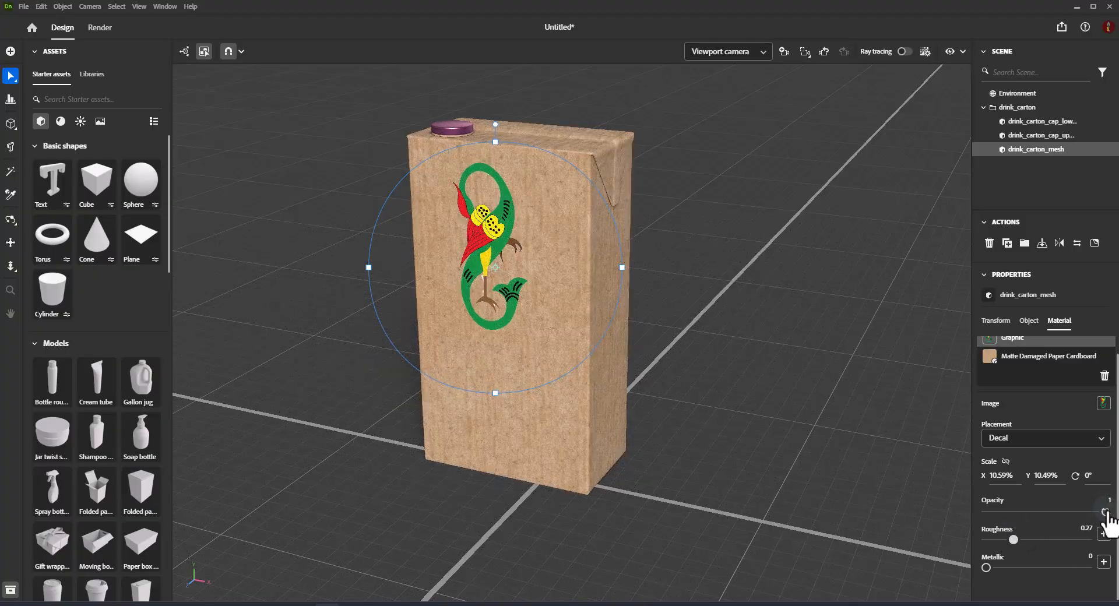
left_click_drag(1112, 513, 1080, 513)
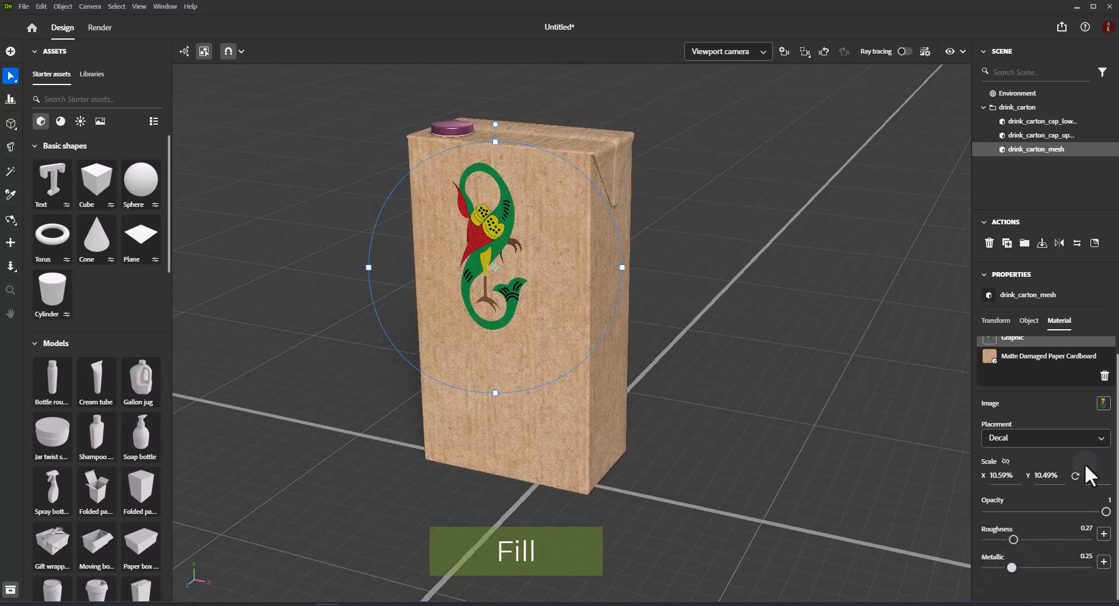
- Switch the graphic placement to Fill, with repeat about 4.5 and rotation around 27°
left_click(1045, 438)
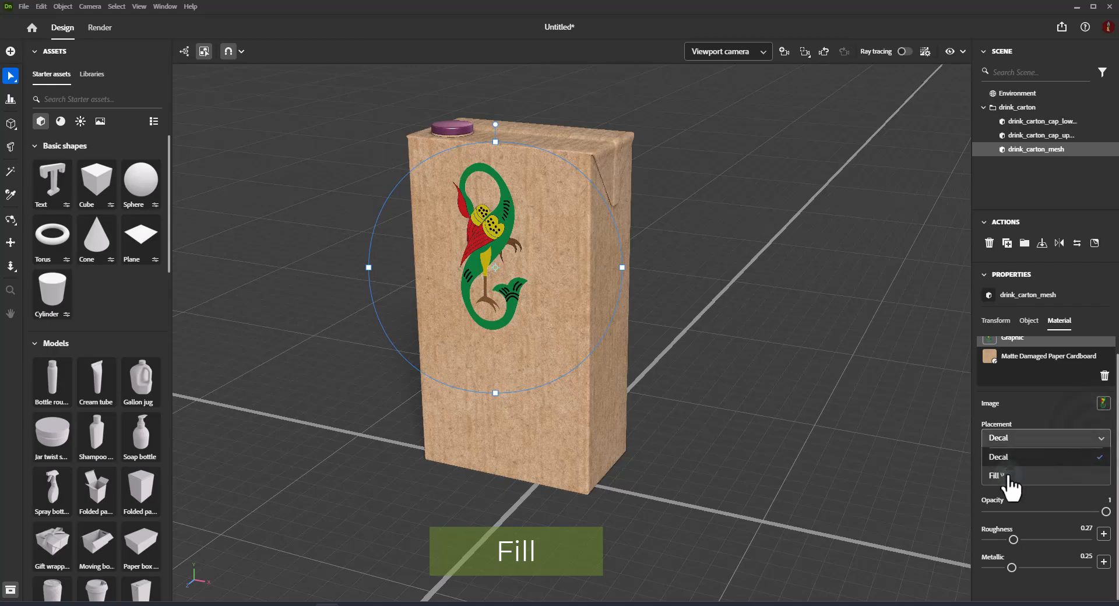
left_click(998, 476)
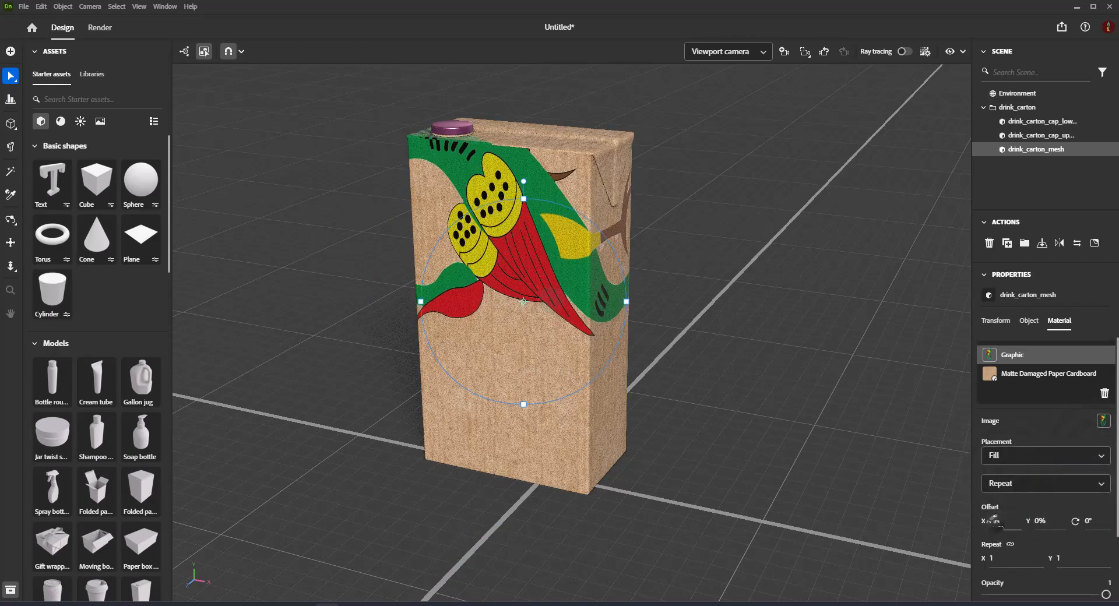
left_click_drag(998, 520, 1007, 521)
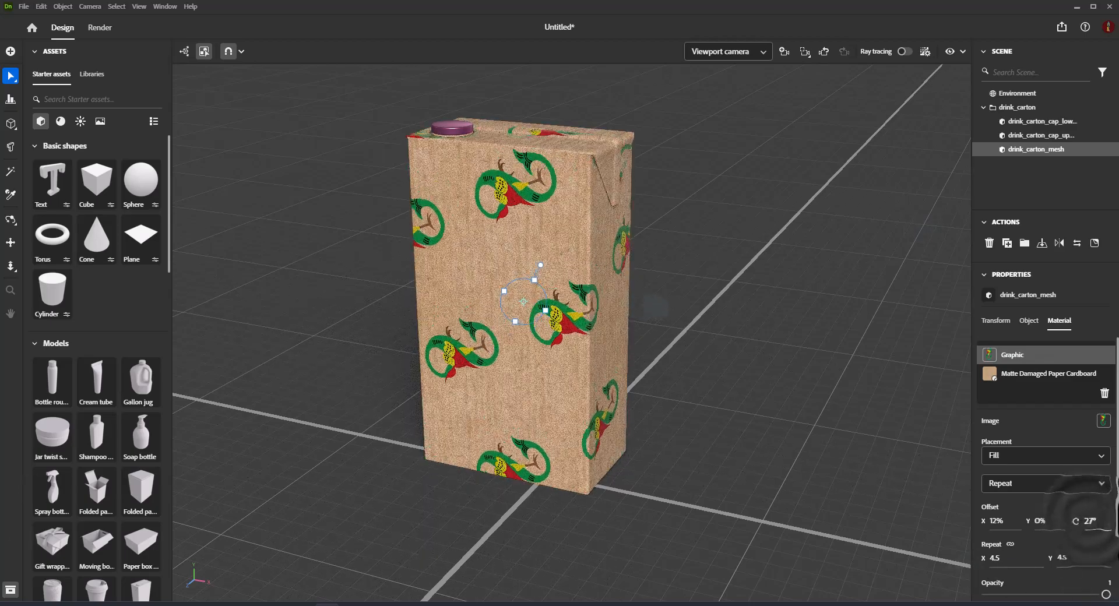
left_click(1100, 521)
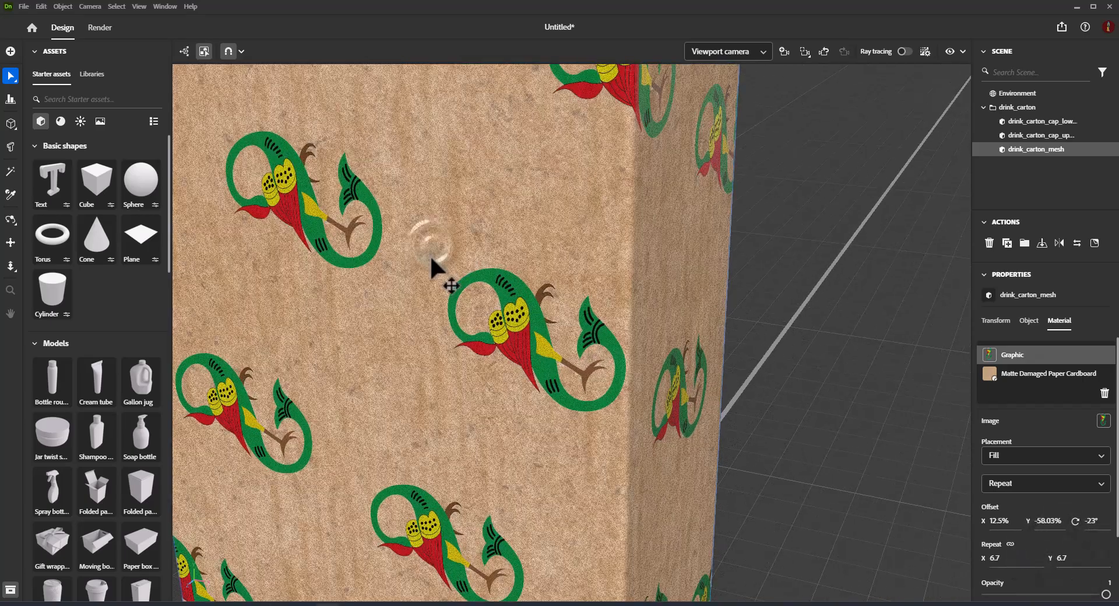
- Rotate the bird pattern to about -57° and tile it roughly 3.5 by 4.5 times
left_click_drag(435, 250, 372, 361)
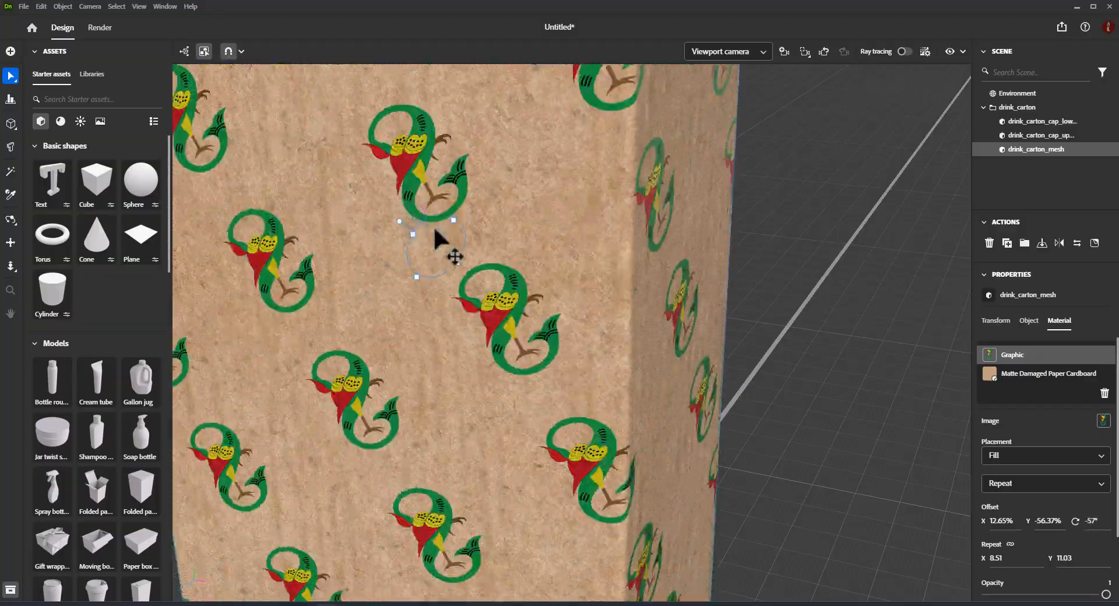
key("shift")
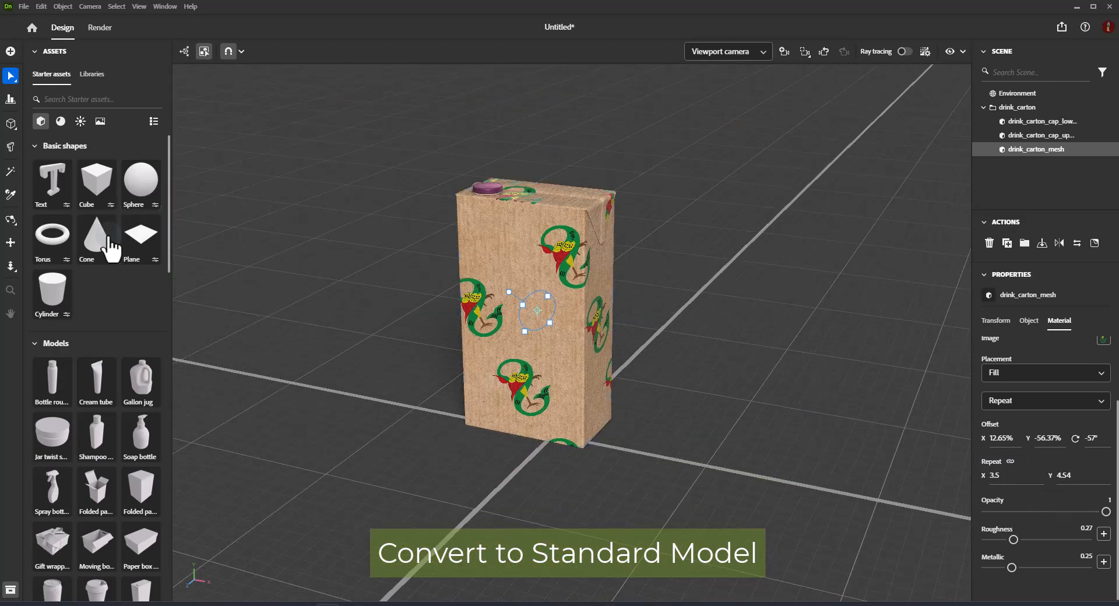
- Add a Cone from Basic shapes in Starter assets beside the carton
left_click(85, 235)
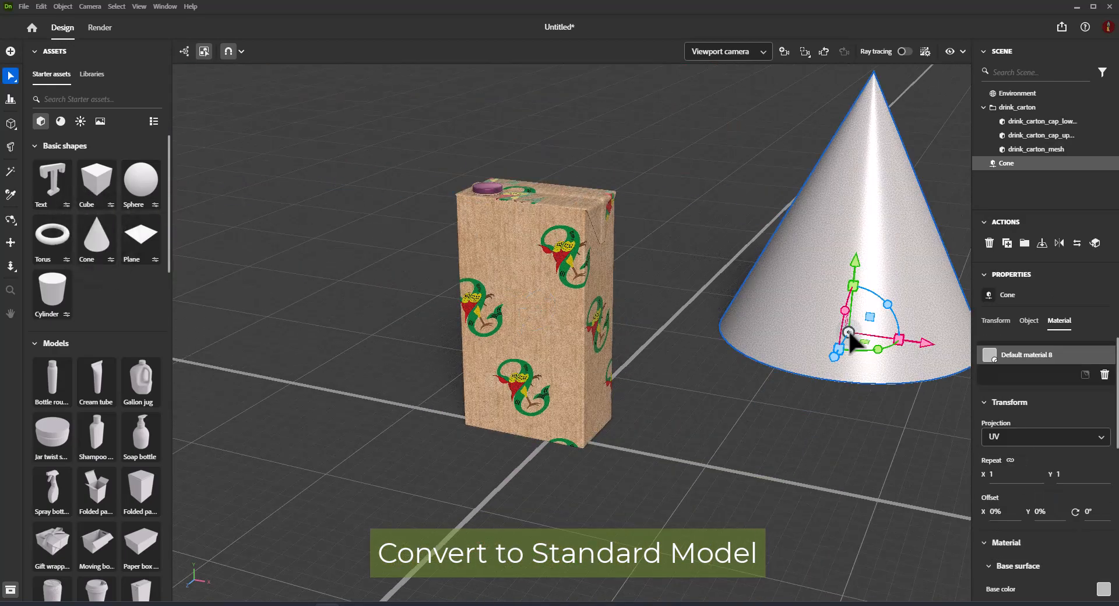